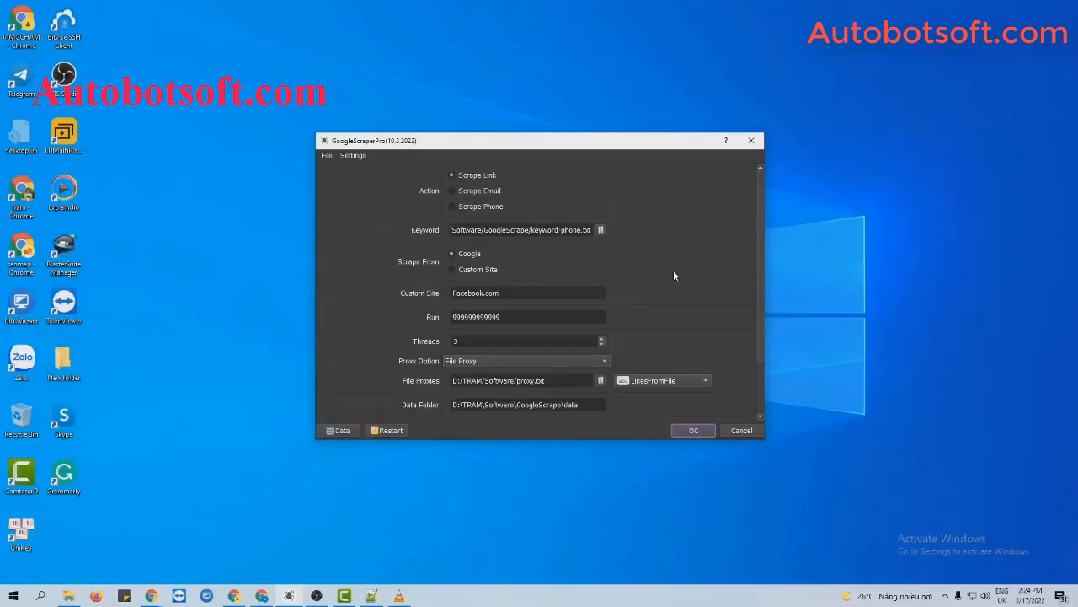
{"action": "mouse_move", "coordinate": [425, 199]}
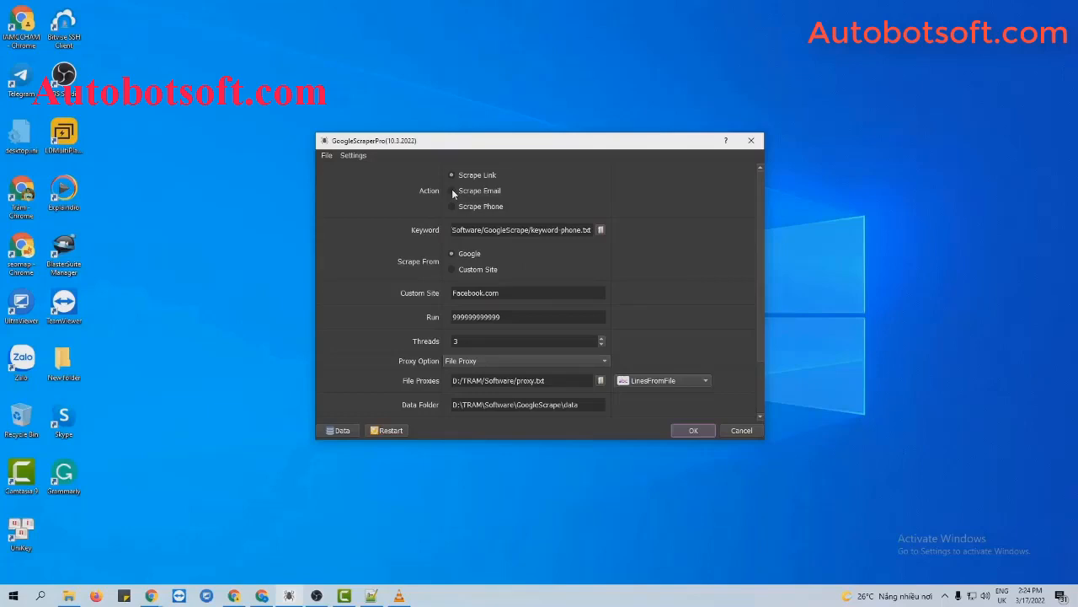
Choose Scrape Email as the scraper's action.
{"action": "left_click", "coordinate": [452, 190]}
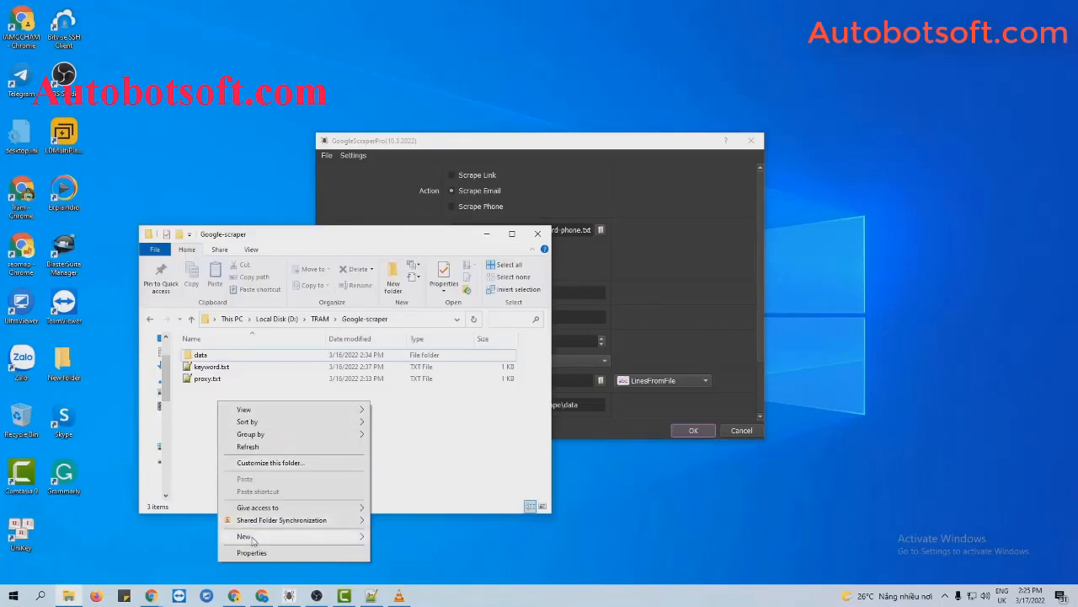
Create key-word-email.txt in the Google-scraper folder, add keywords, and close the folder window.
{"action": "left_click", "coordinate": [244, 536]}
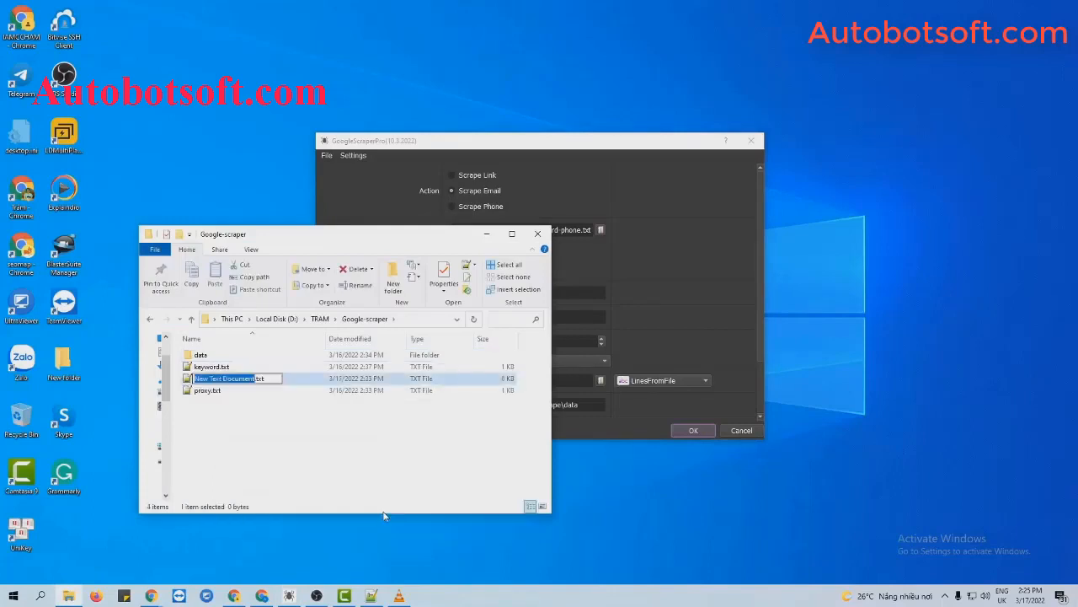
{"action": "type", "text": "key-word-email.txt"}
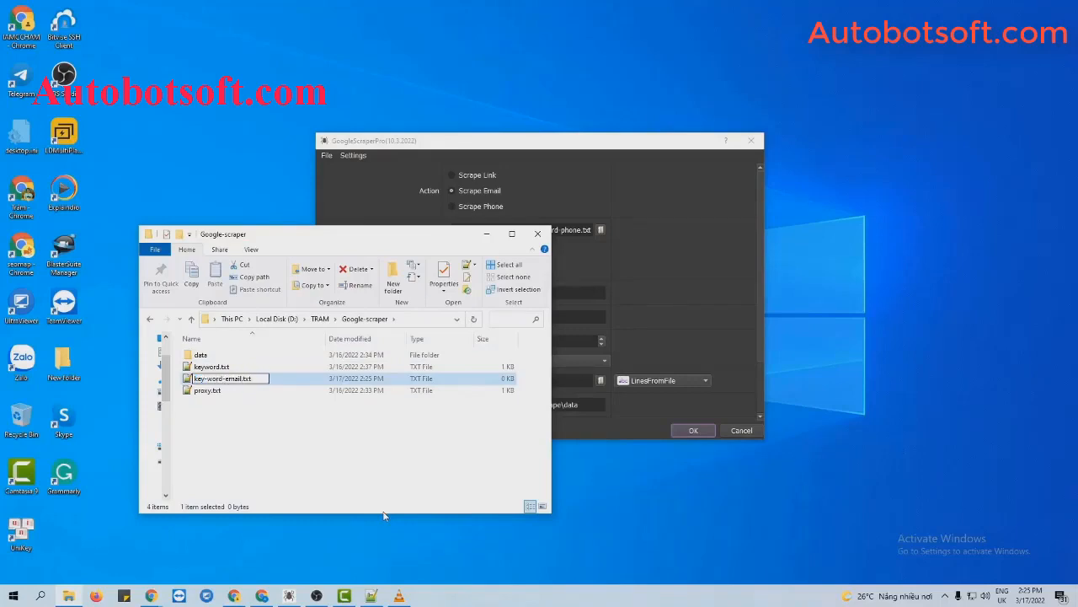
{"action": "double_click", "coordinate": [222, 377]}
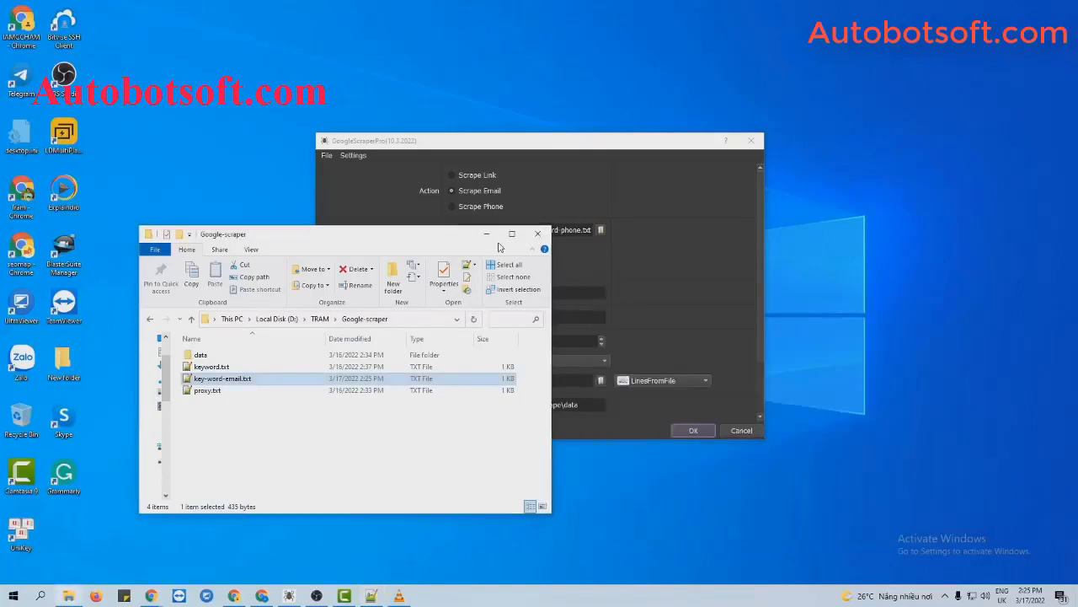
{"action": "left_click", "coordinate": [535, 232]}
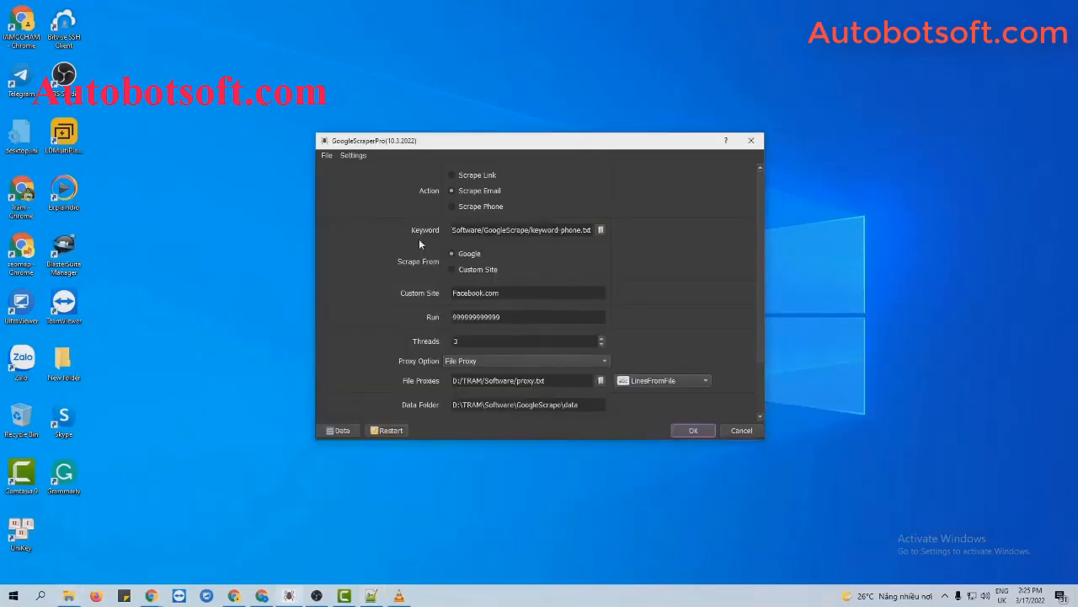
{"action": "mouse_move", "coordinate": [425, 239]}
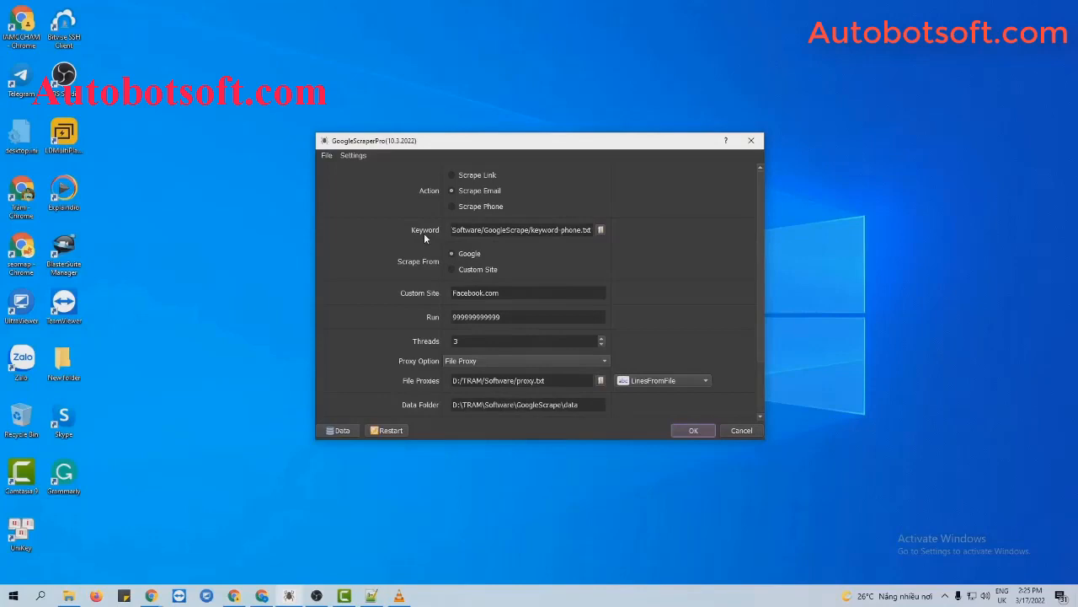
{"action": "mouse_move", "coordinate": [610, 234]}
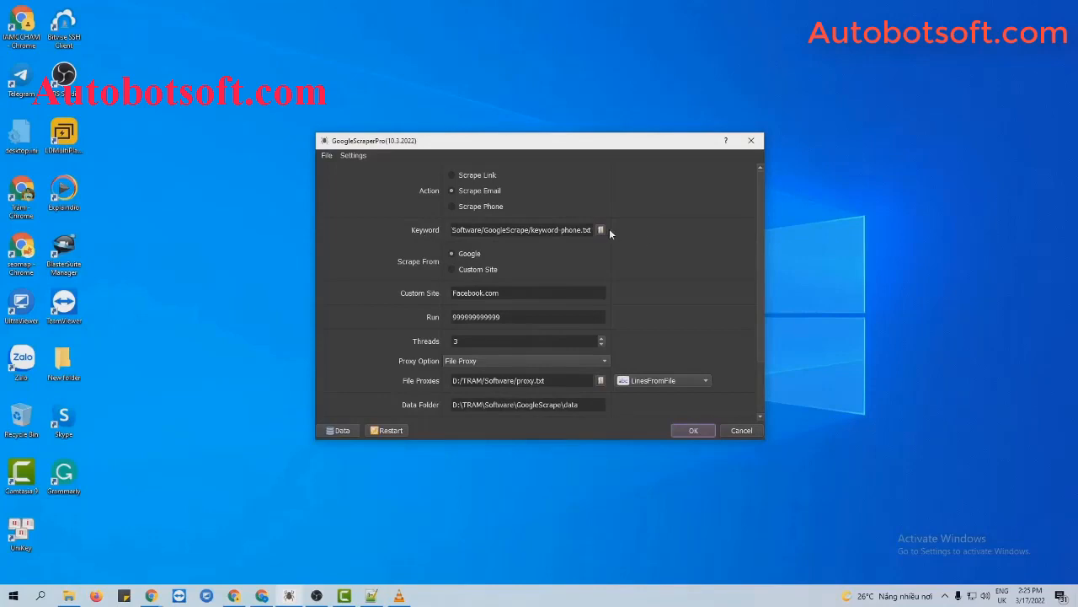
Load key-word-email.txt as the keyword file.
{"action": "left_click", "coordinate": [600, 230]}
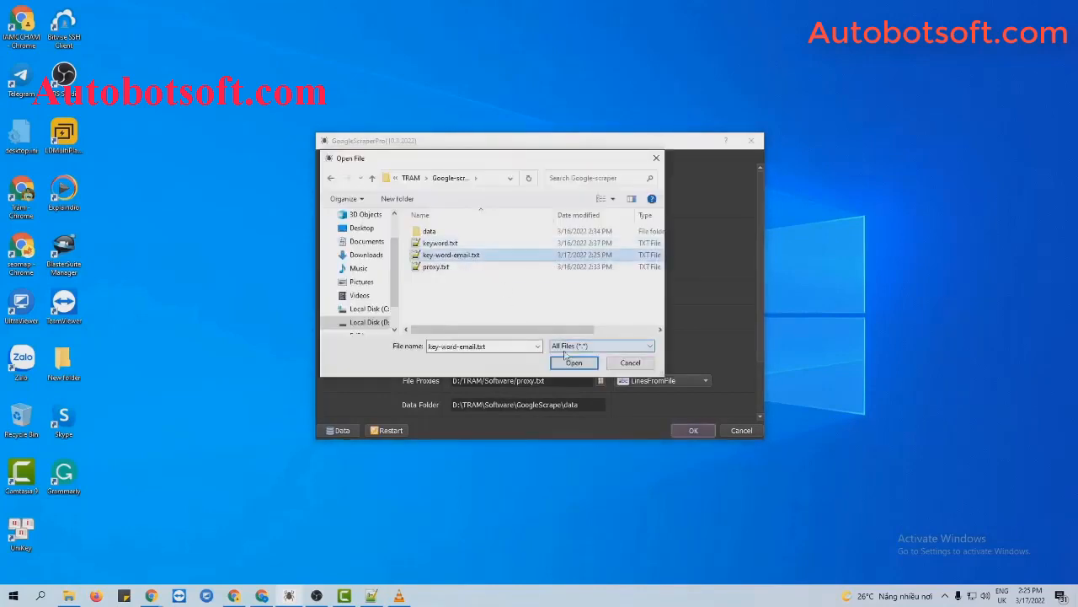
{"action": "left_click", "coordinate": [573, 361]}
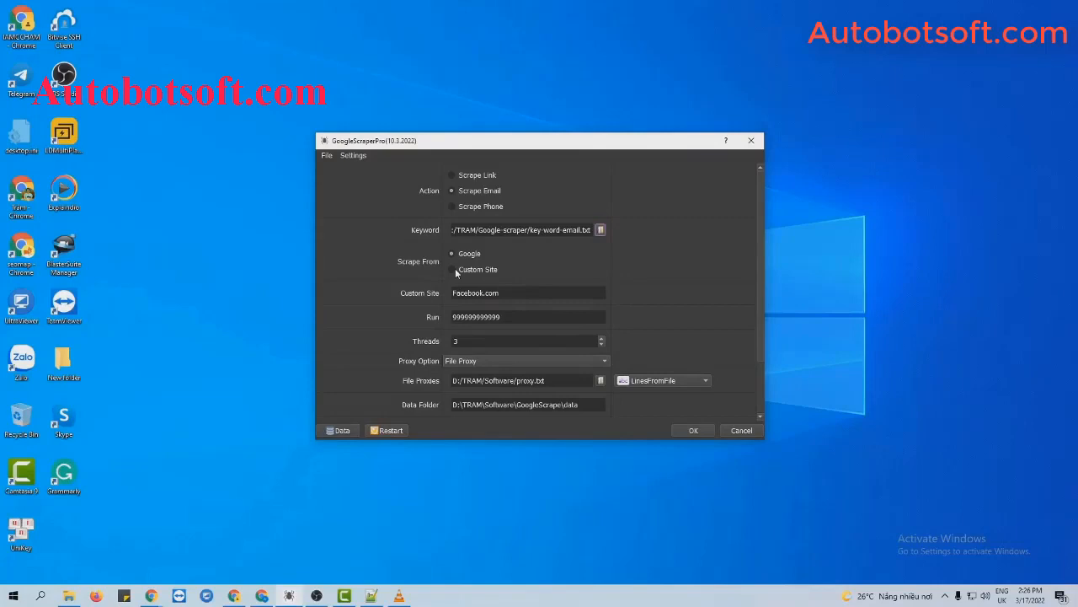
{"action": "mouse_move", "coordinate": [704, 441]}
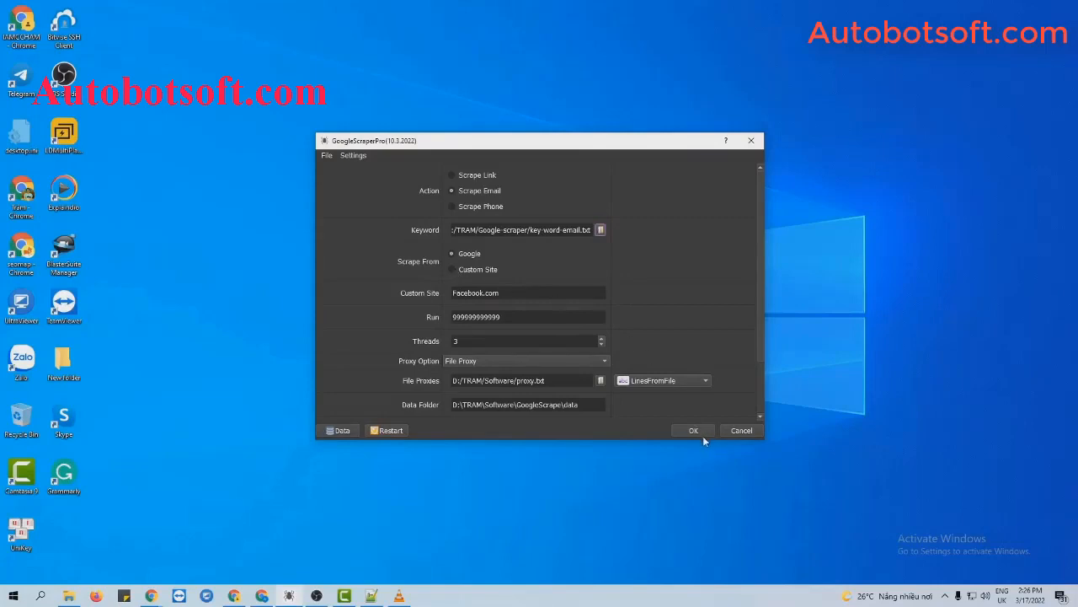
Start the Google email scrape and show its browser windows.
{"action": "left_click", "coordinate": [693, 431]}
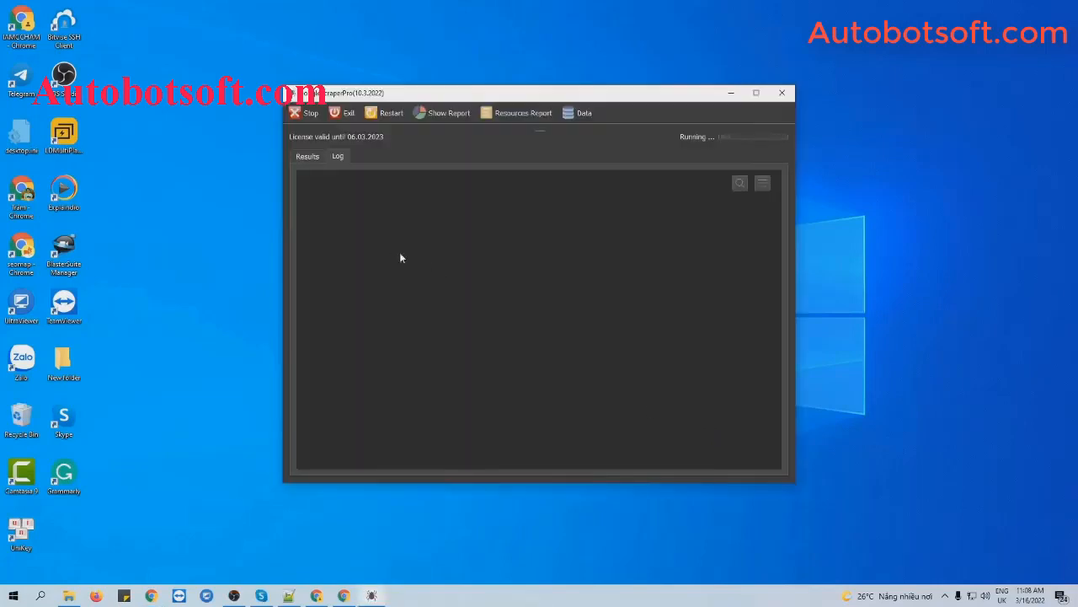
{"action": "mouse_move", "coordinate": [480, 349]}
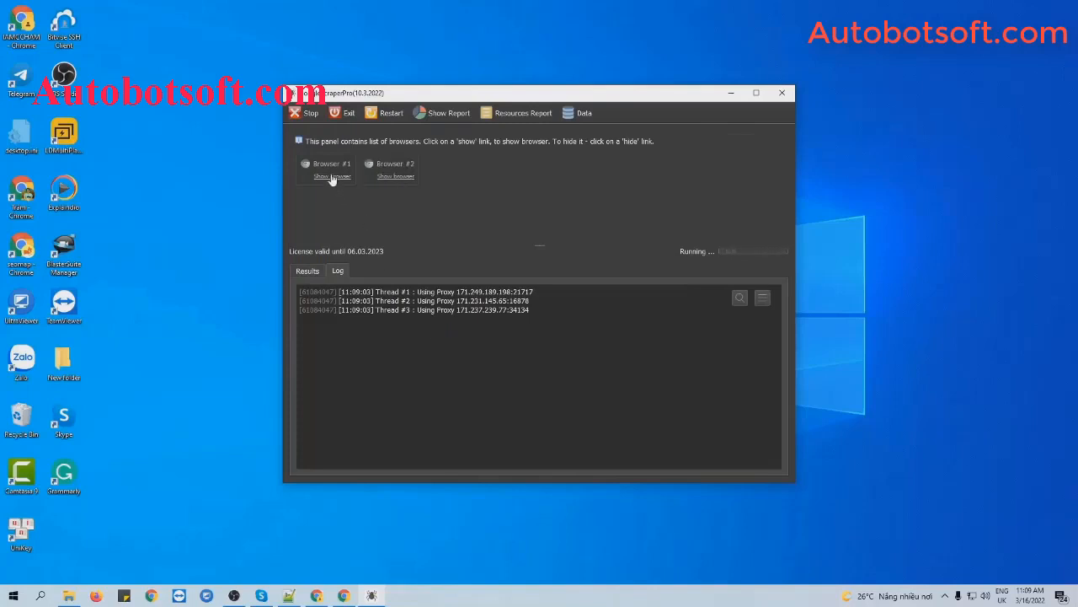
{"action": "left_click", "coordinate": [330, 177]}
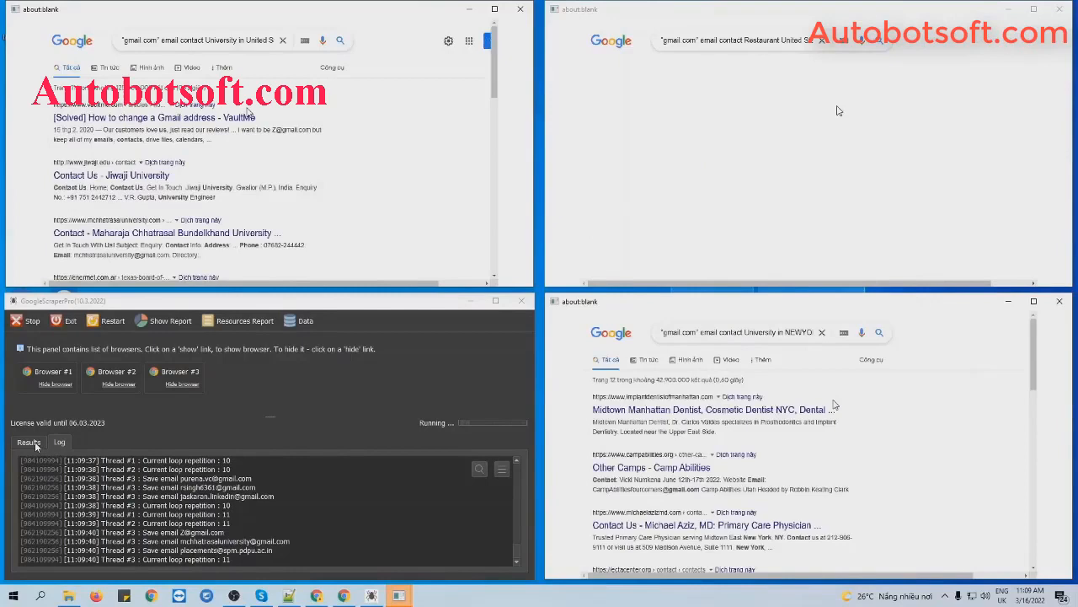
View the scraped results list and open email.txt in the data folder.
{"action": "left_click", "coordinate": [28, 441]}
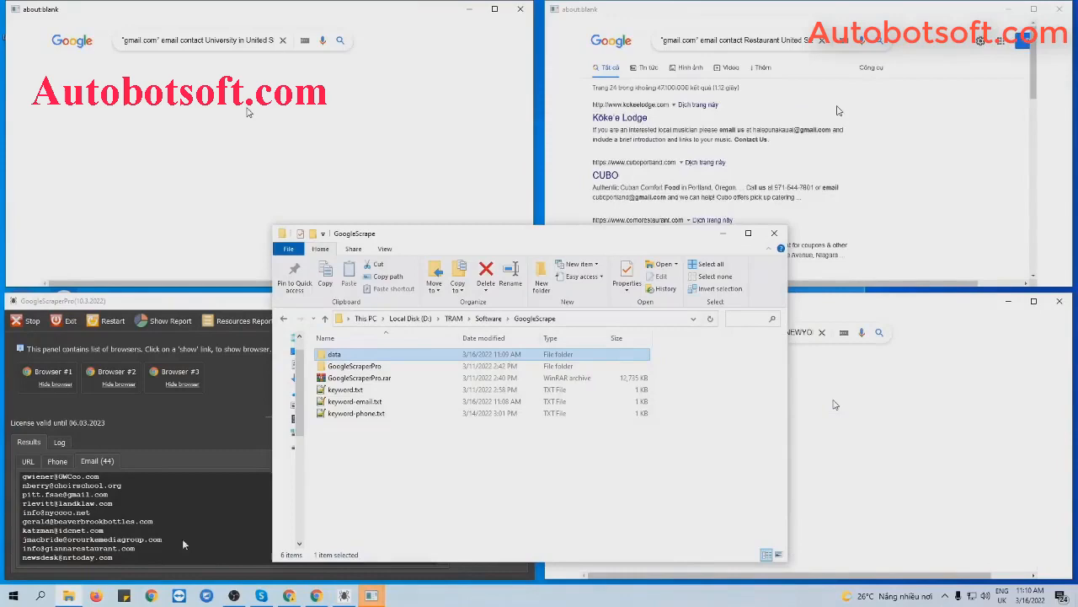
{"action": "double_click", "coordinate": [333, 354]}
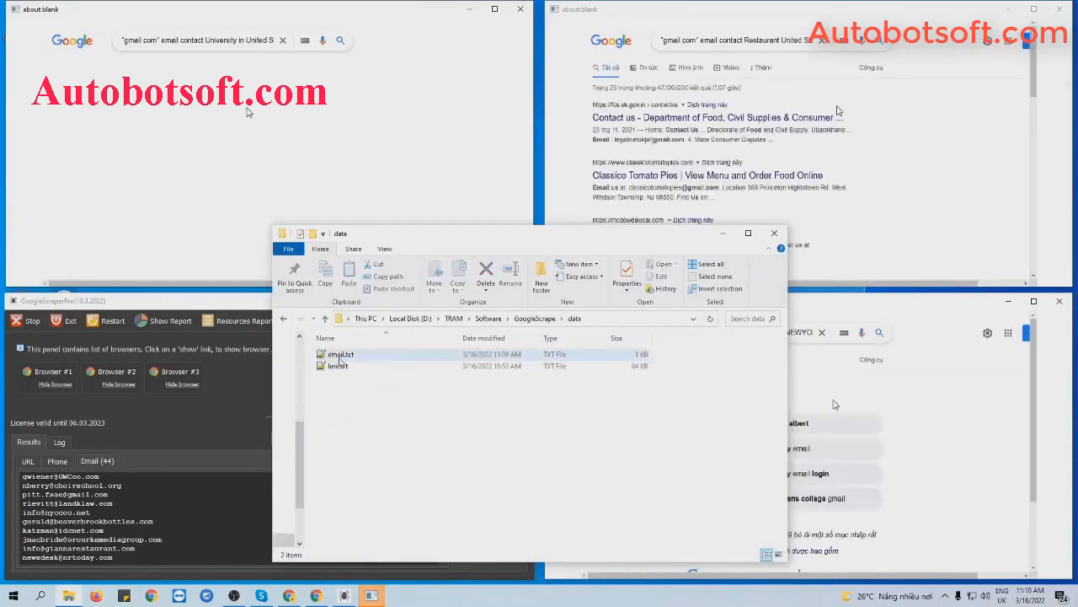
{"action": "double_click", "coordinate": [340, 354]}
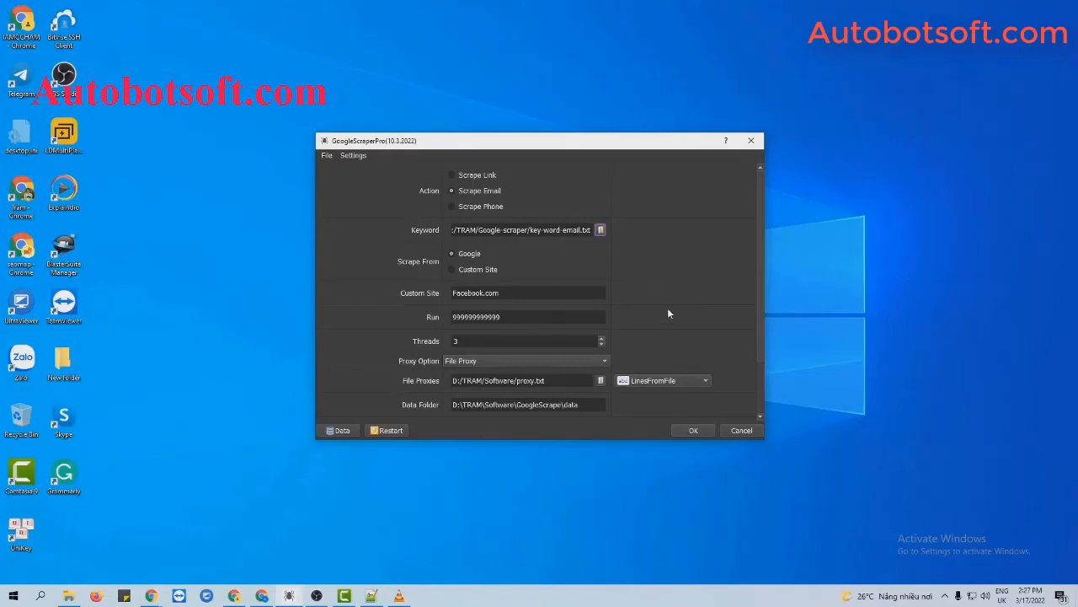
{"action": "mouse_move", "coordinate": [425, 200]}
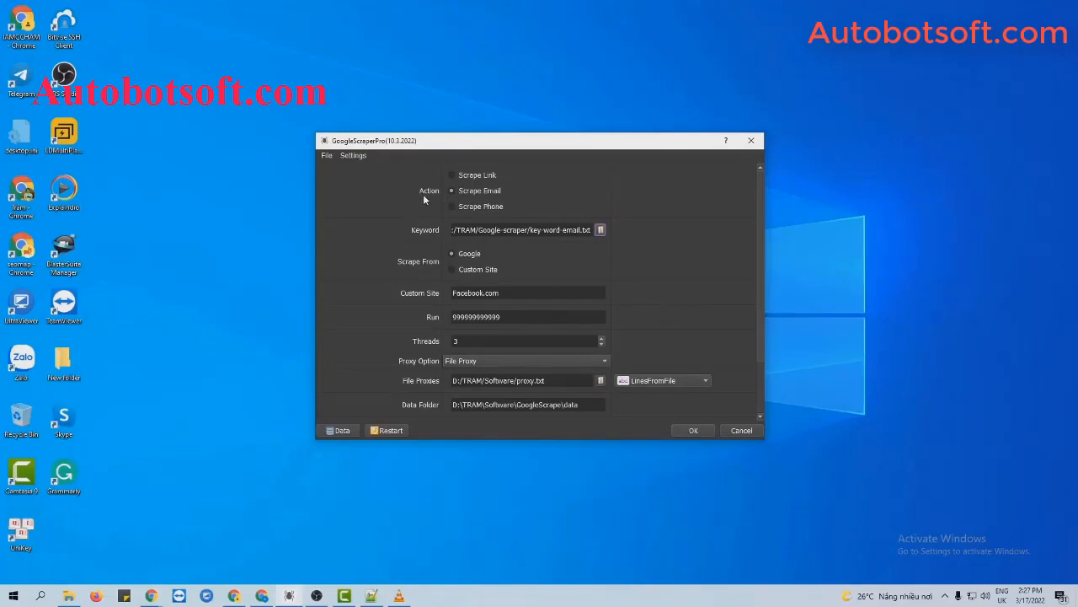
{"action": "mouse_move", "coordinate": [453, 195]}
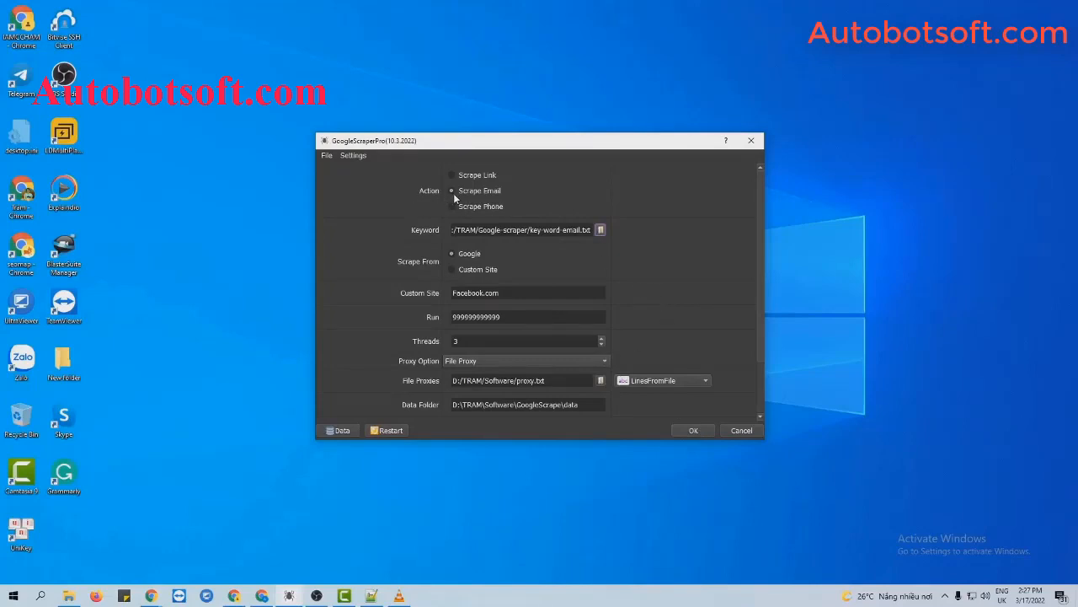
{"action": "mouse_move", "coordinate": [428, 236]}
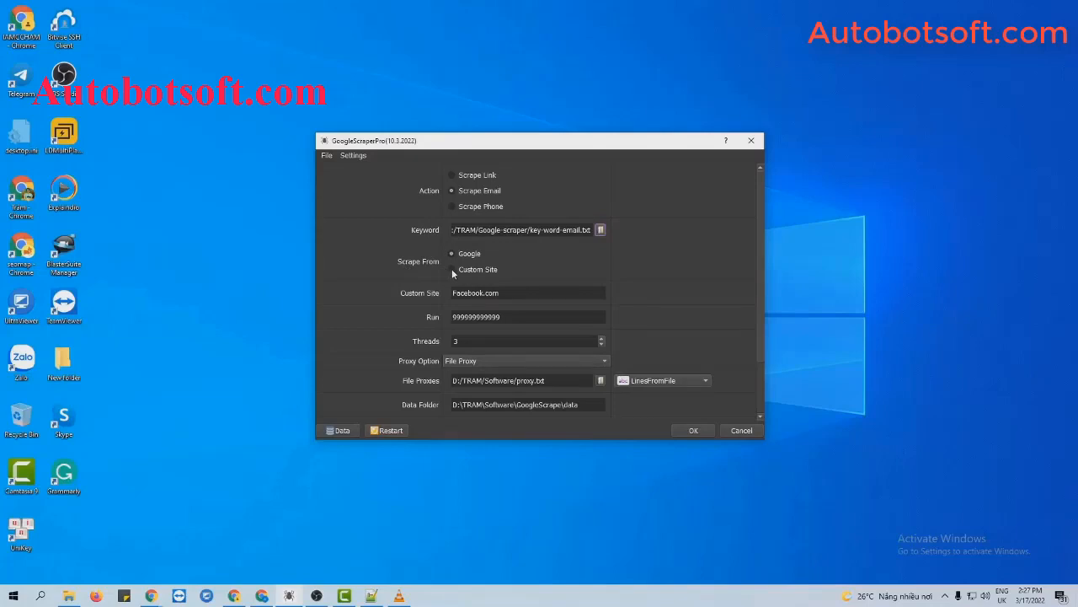
Scrape from the custom site Facebook.com instead of Google.
{"action": "left_click", "coordinate": [452, 270]}
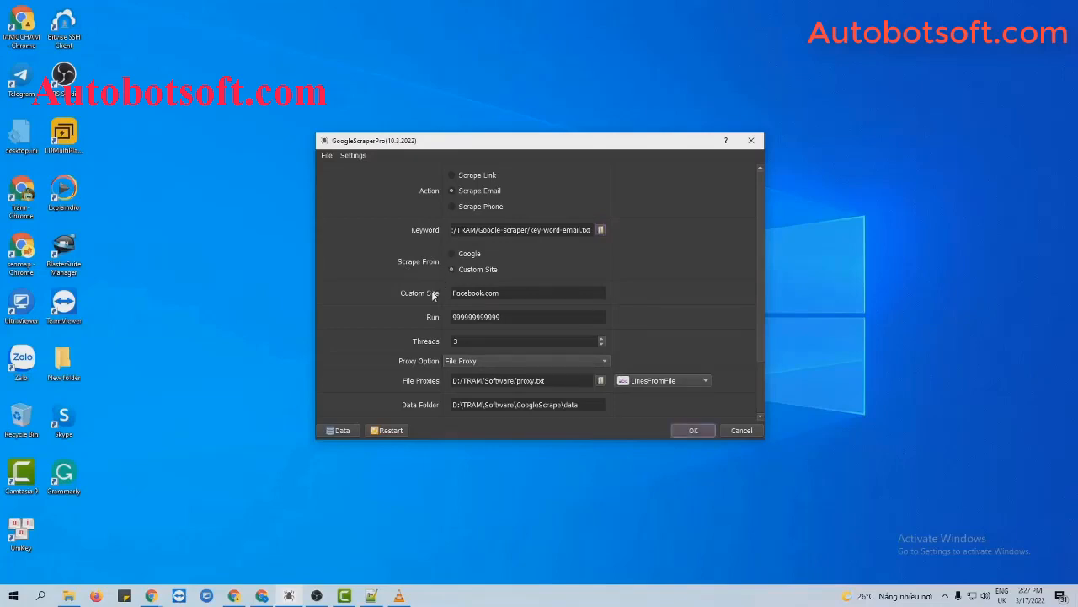
{"action": "left_click", "coordinate": [526, 293]}
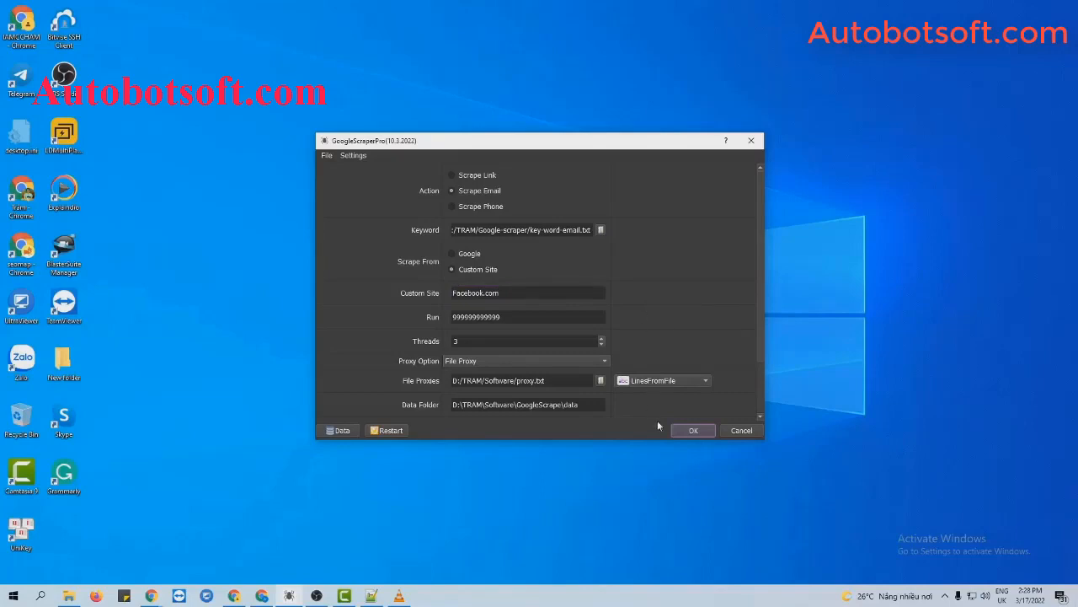
Start the Facebook.com email scrape and show its browser windows.
{"action": "left_click", "coordinate": [693, 430]}
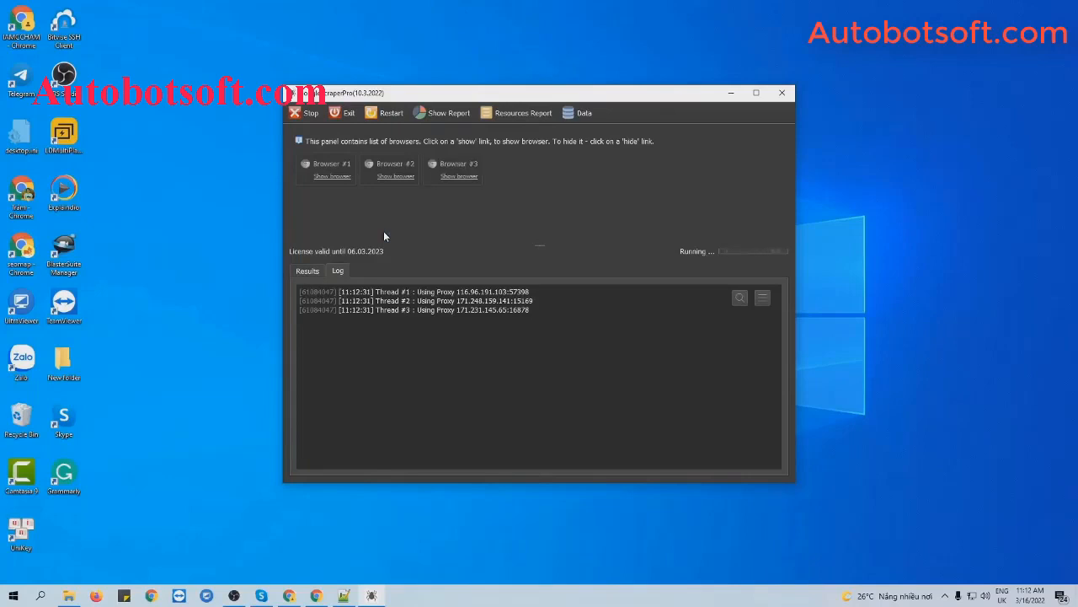
{"action": "left_click", "coordinate": [332, 177]}
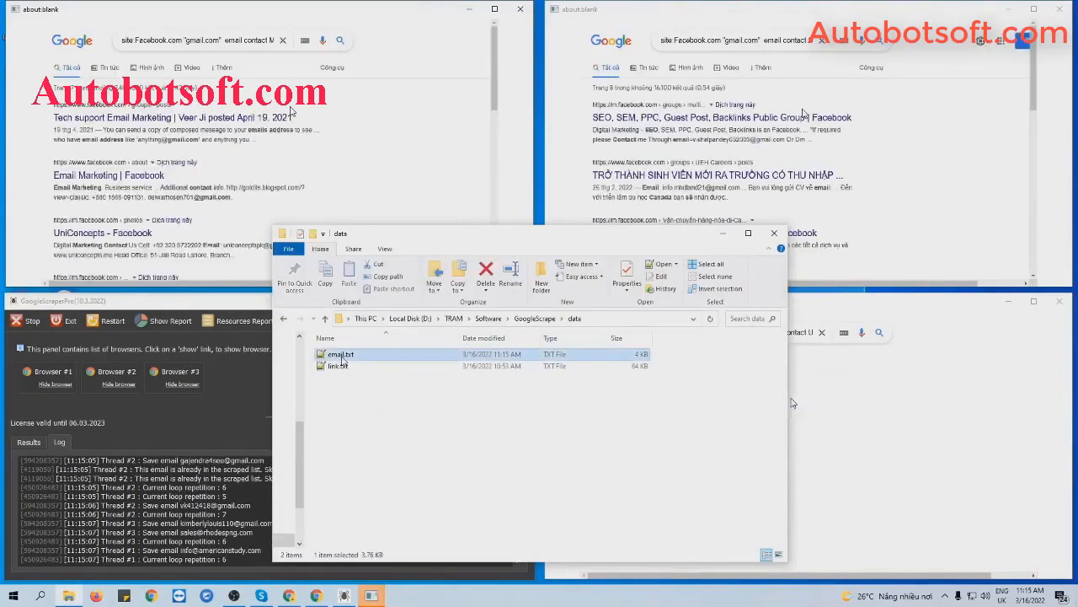
Open email.txt in Notepad++ to see the scraped addresses.
{"action": "double_click", "coordinate": [340, 354]}
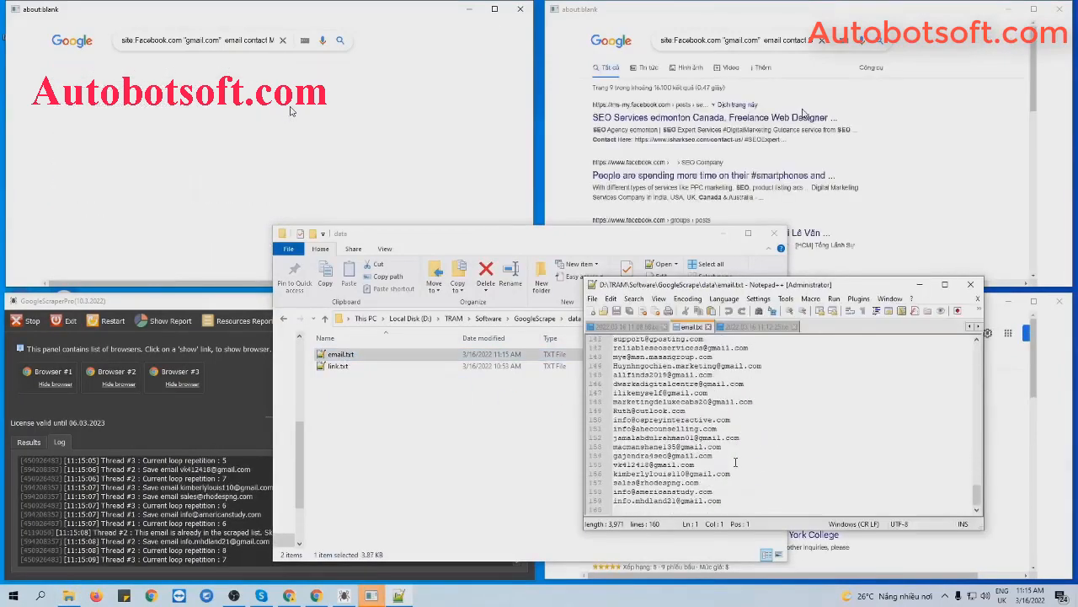